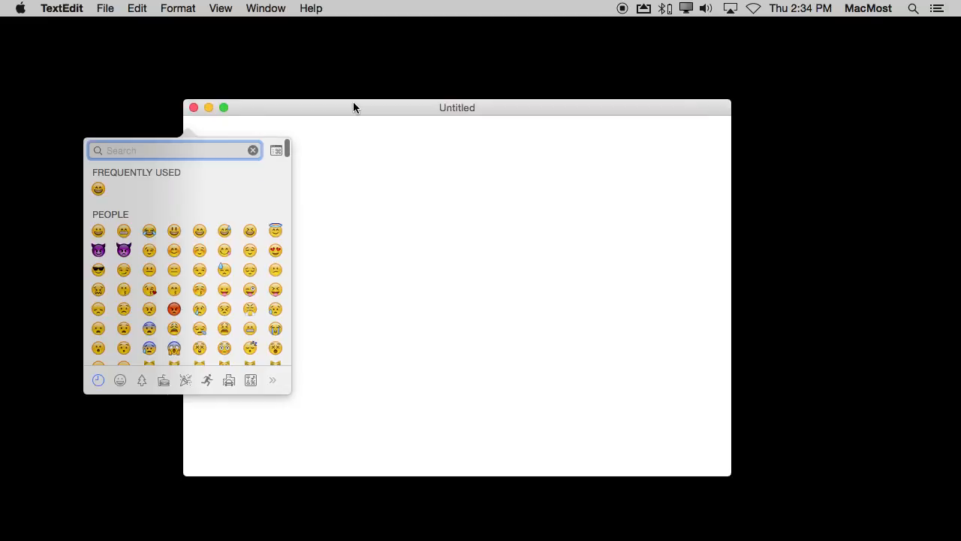
pyautogui.moveTo(207, 239)
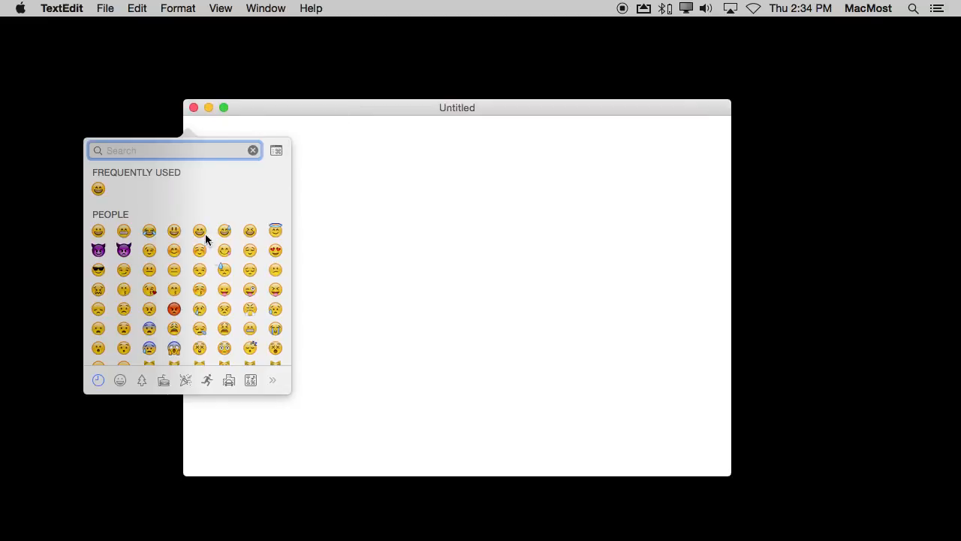
pyautogui.moveTo(215, 190)
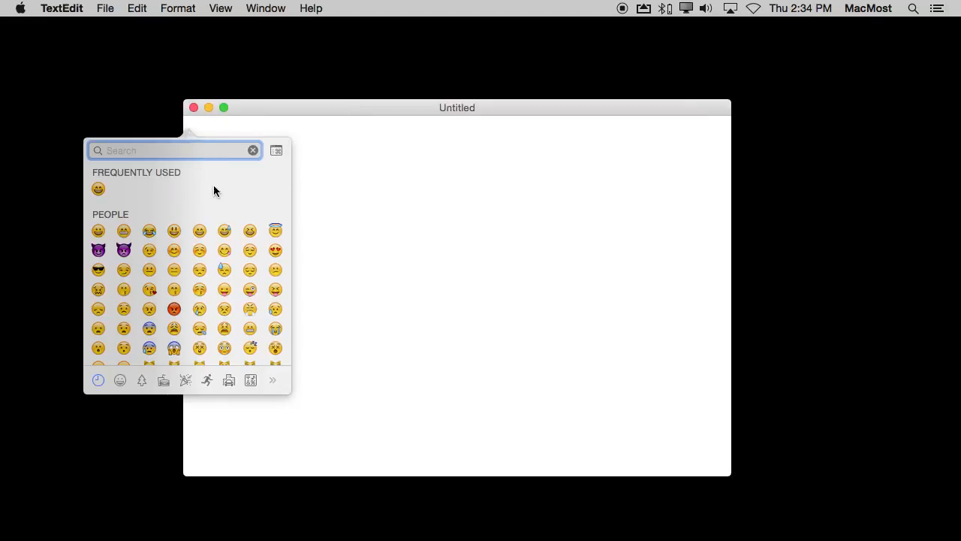
pyautogui.moveTo(232, 303)
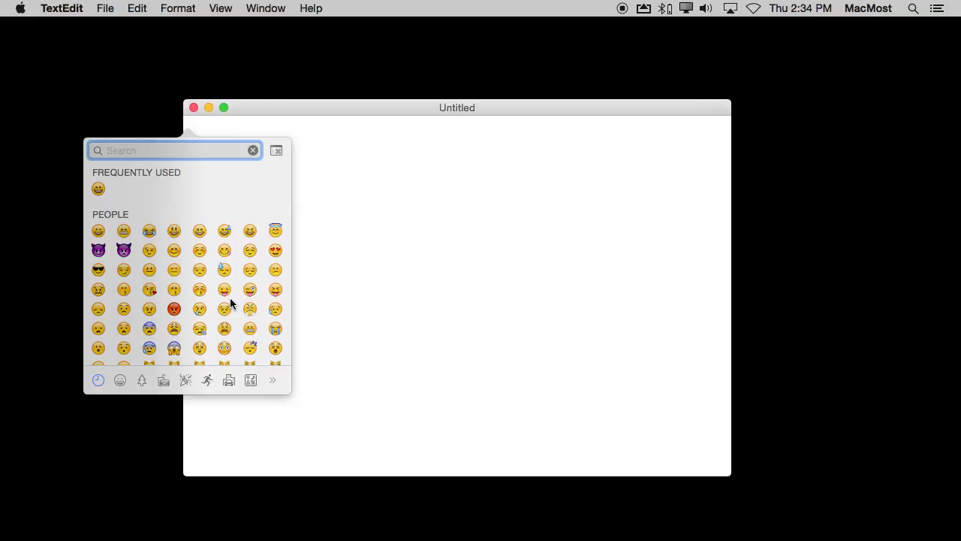
# Step: Browse the picker's emoji and symbol categories and add the expressionless face
pyautogui.scroll(-3)
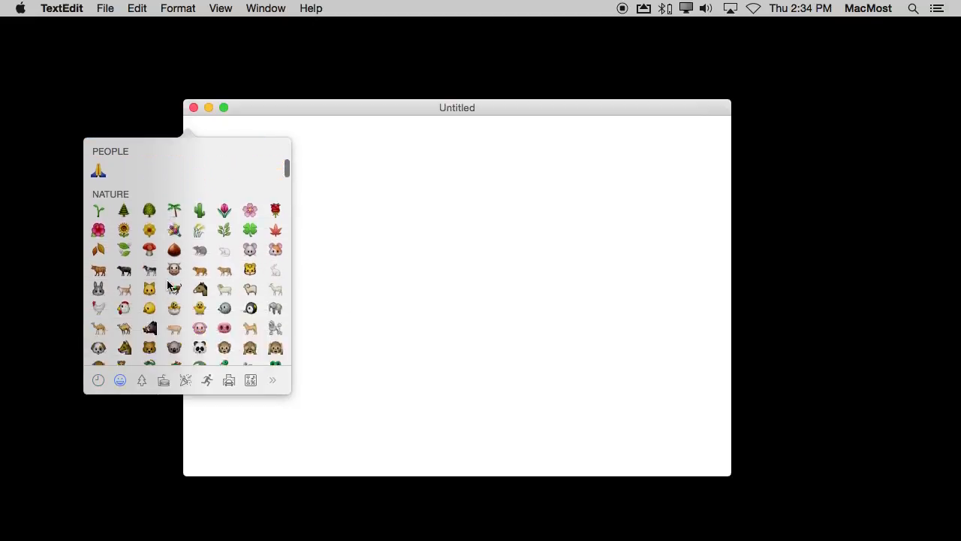
pyautogui.click(163, 379)
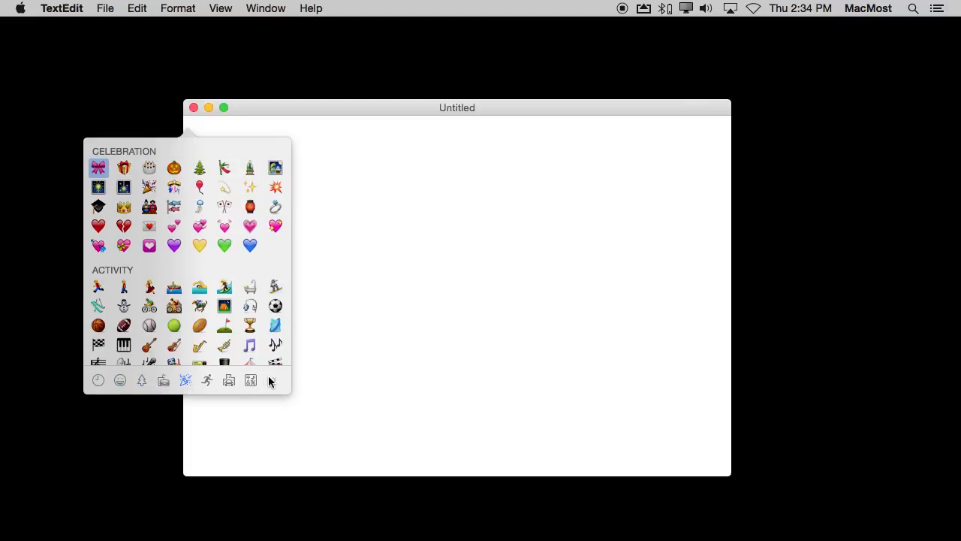
pyautogui.click(121, 379)
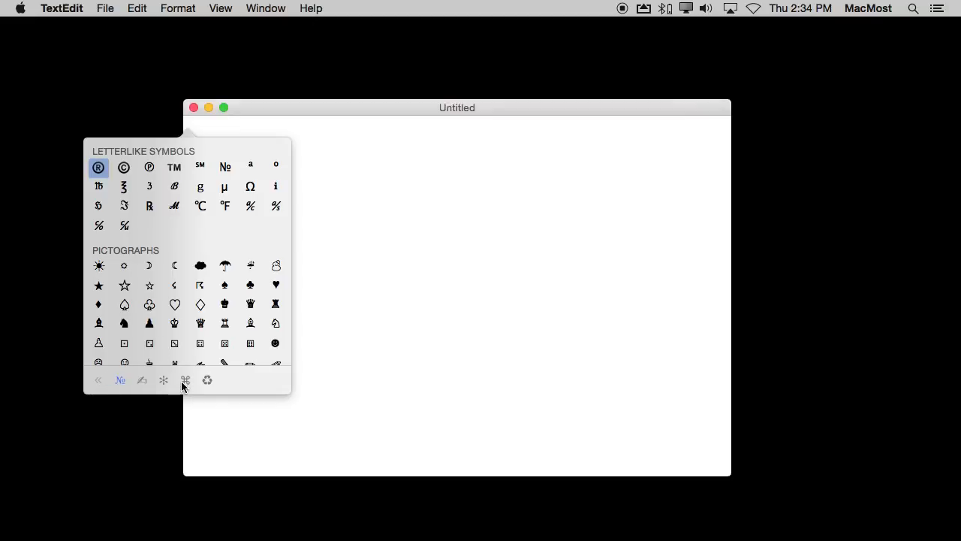
pyautogui.click(185, 379)
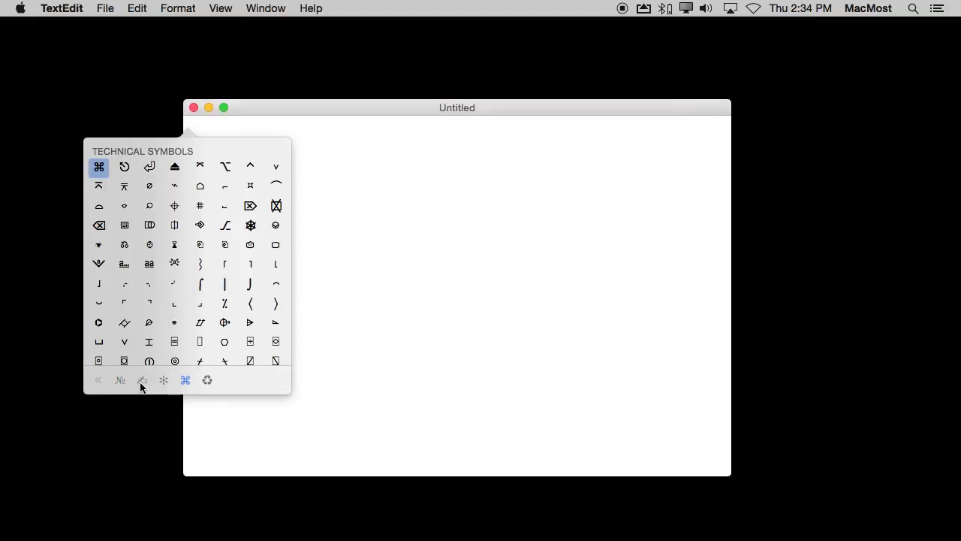
pyautogui.click(120, 380)
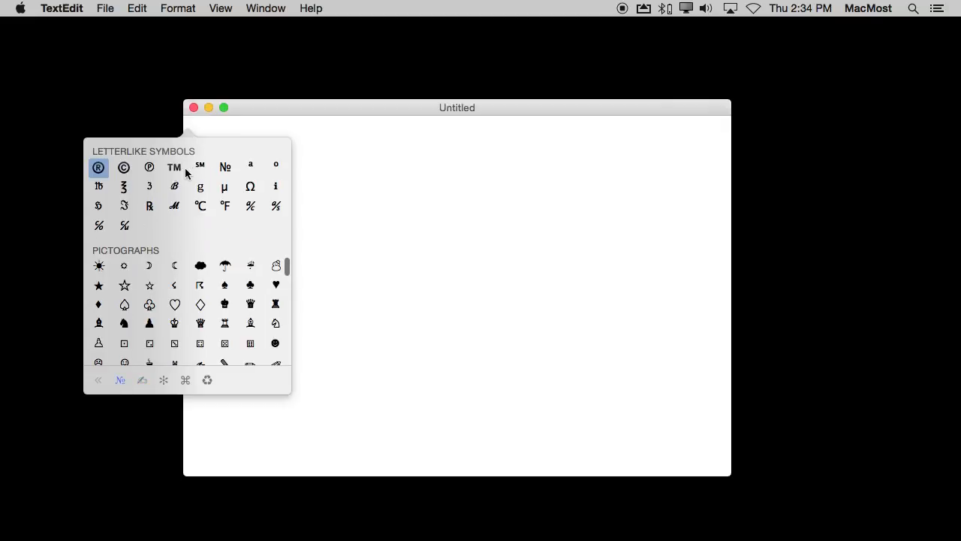
pyautogui.moveTo(138, 387)
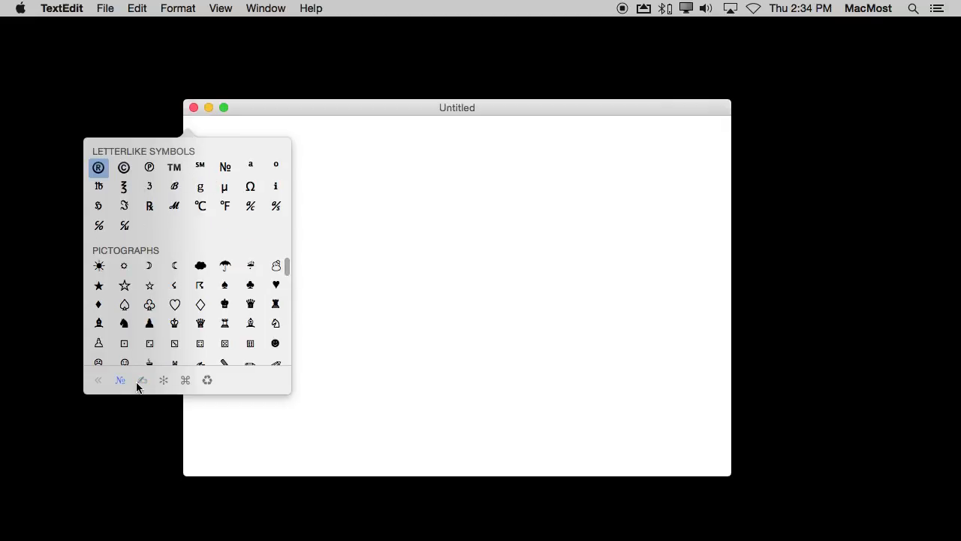
pyautogui.click(120, 379)
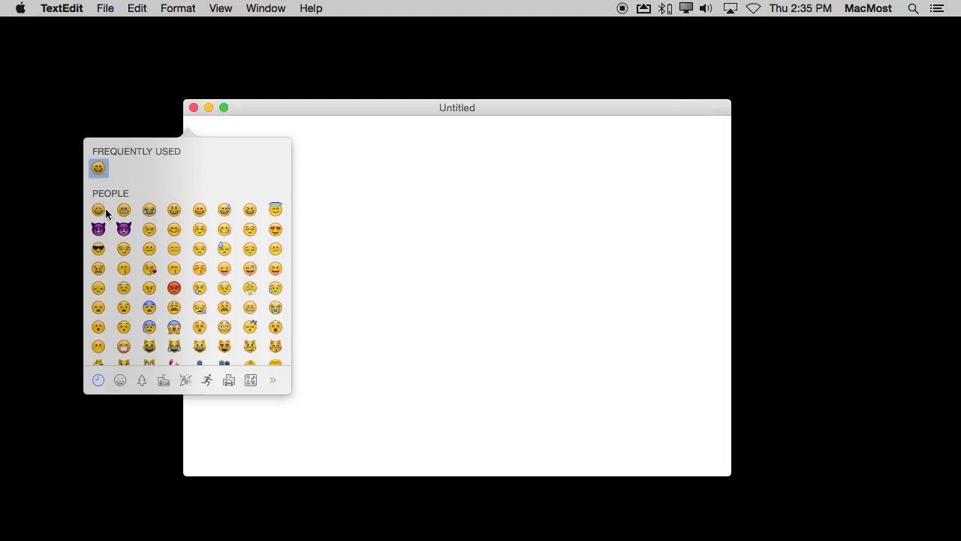
pyautogui.moveTo(171, 255)
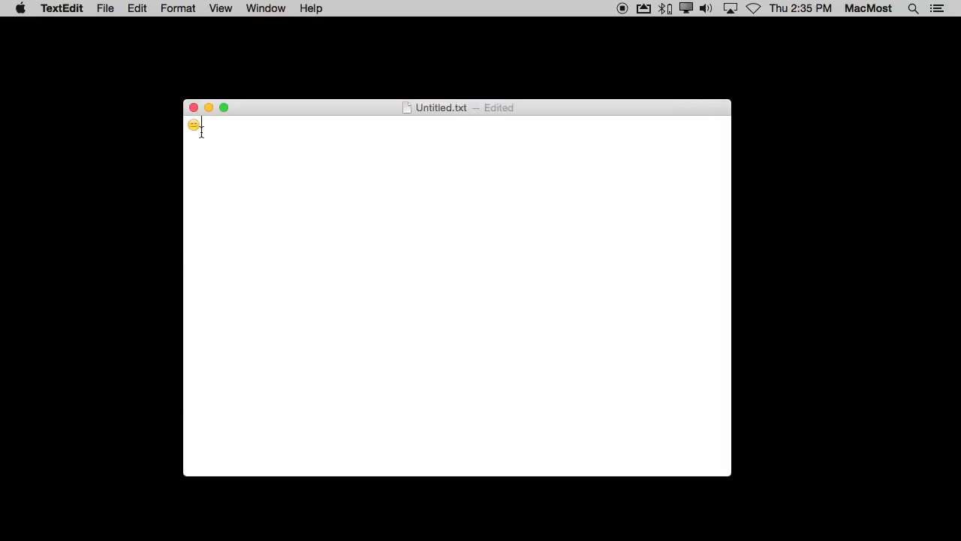
# Step: Reopen the emoji picker, insert the angry red face, and dismiss it
pyautogui.click(196, 127)
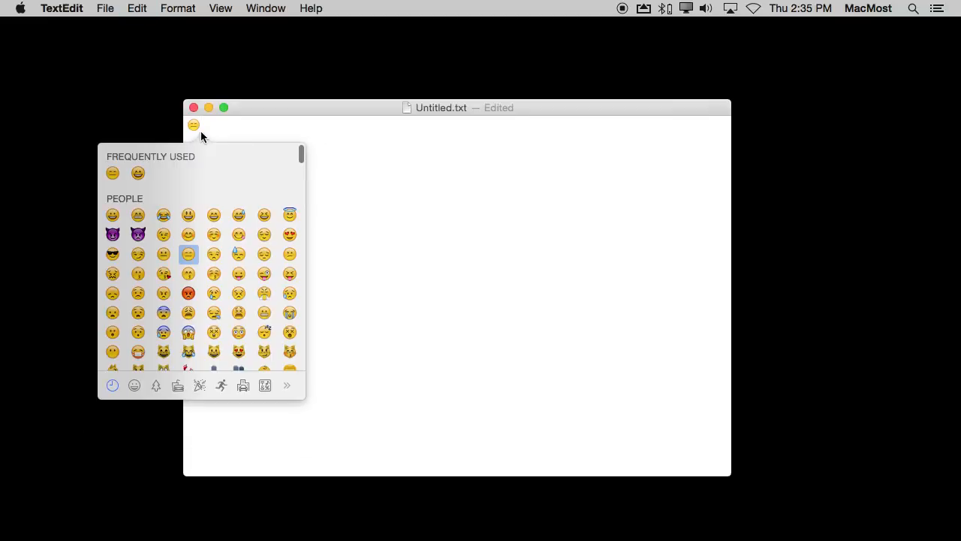
pyautogui.moveTo(187, 292)
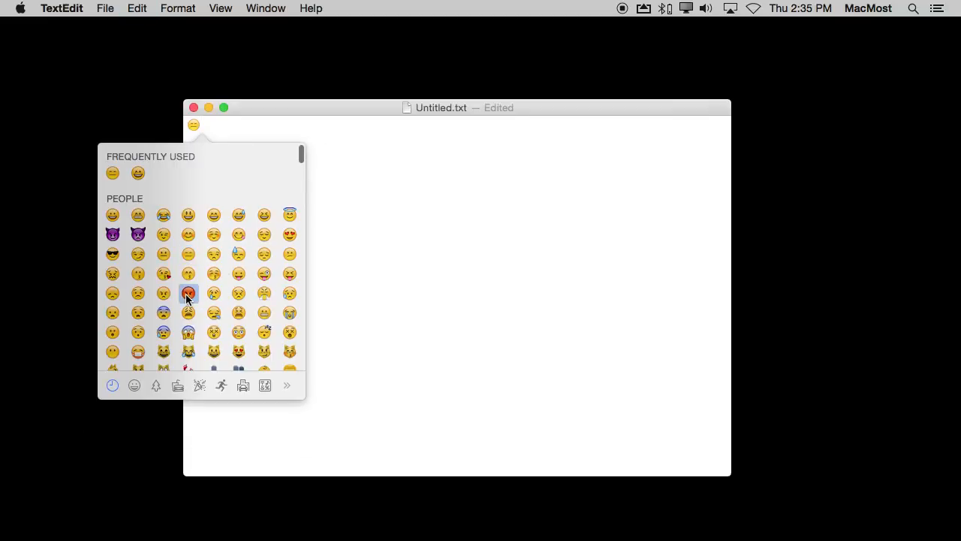
pyautogui.click(188, 293)
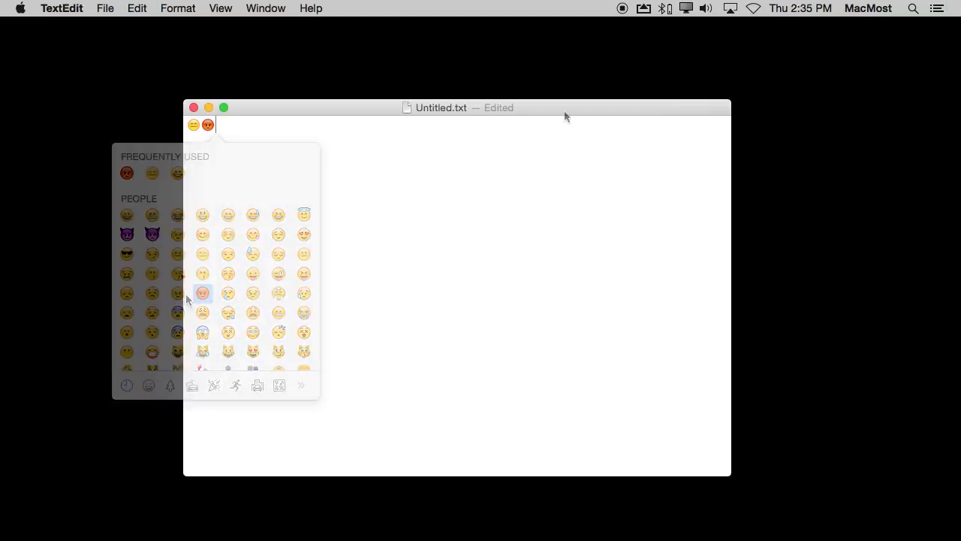
pyautogui.click(359, 159)
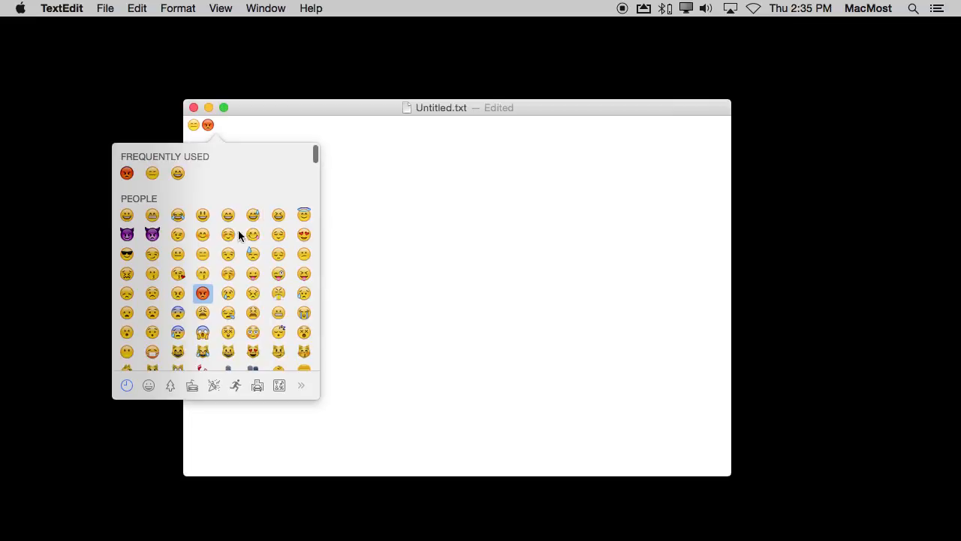
pyautogui.moveTo(211, 293)
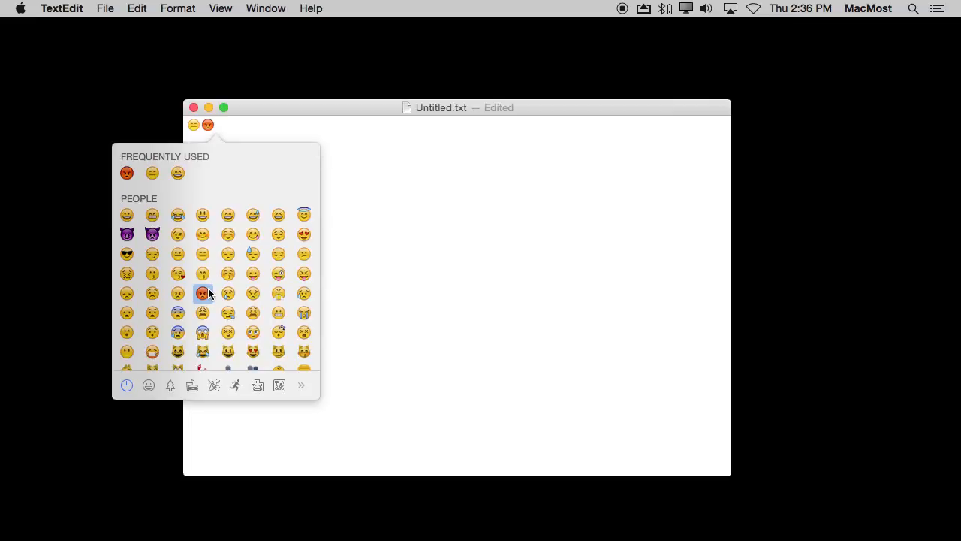
# Step: Insert Man with Gua Pi Mao in light skin tone and dismiss the skin-tone notice
pyautogui.scroll(-3)
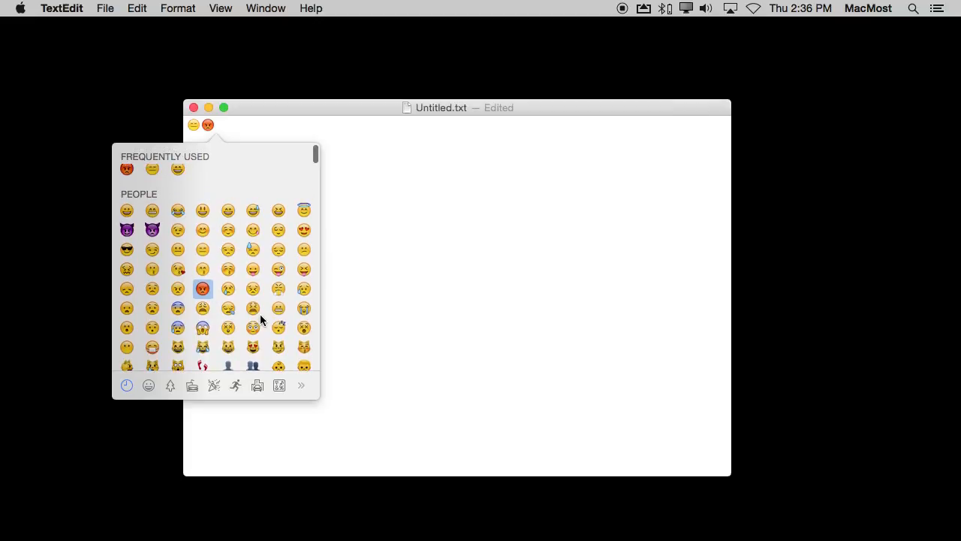
pyautogui.scroll(-3)
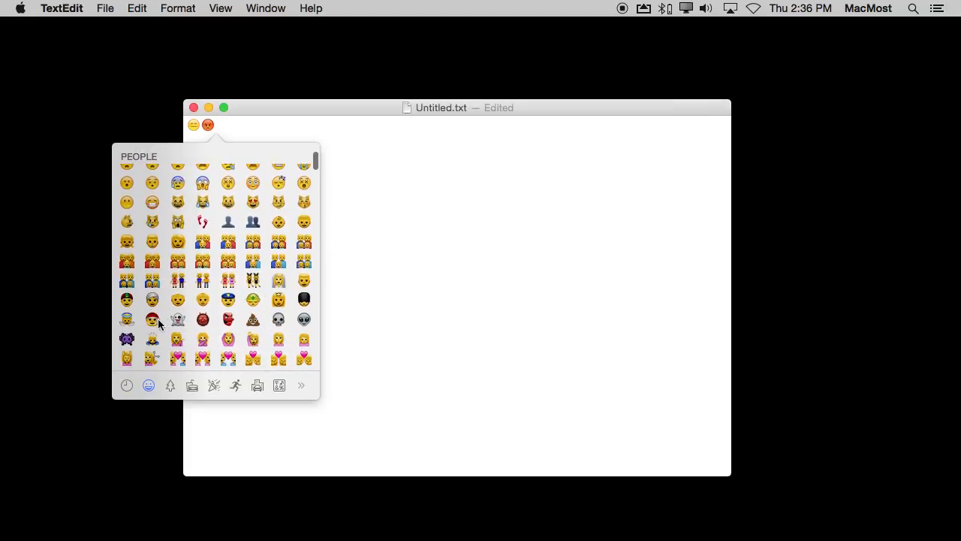
pyautogui.moveTo(127, 300)
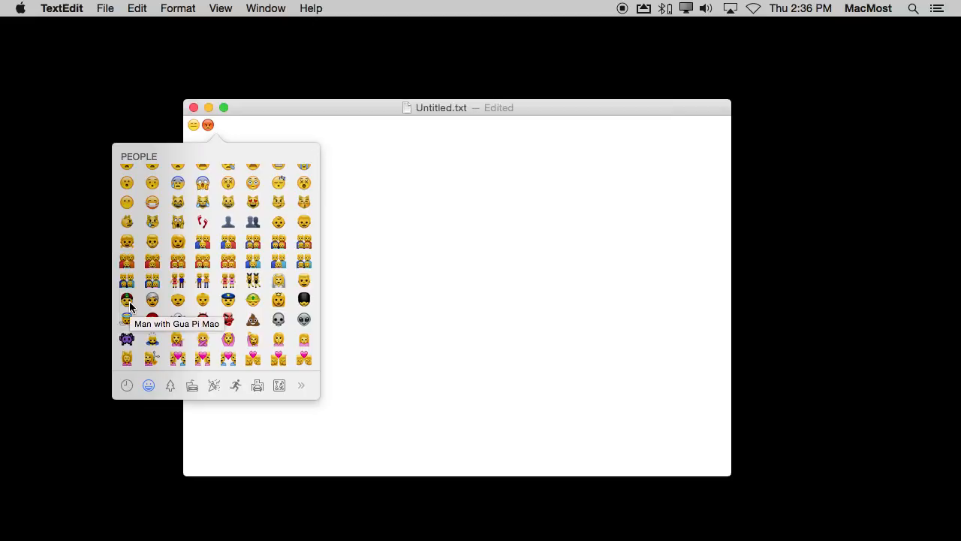
pyautogui.click(127, 300)
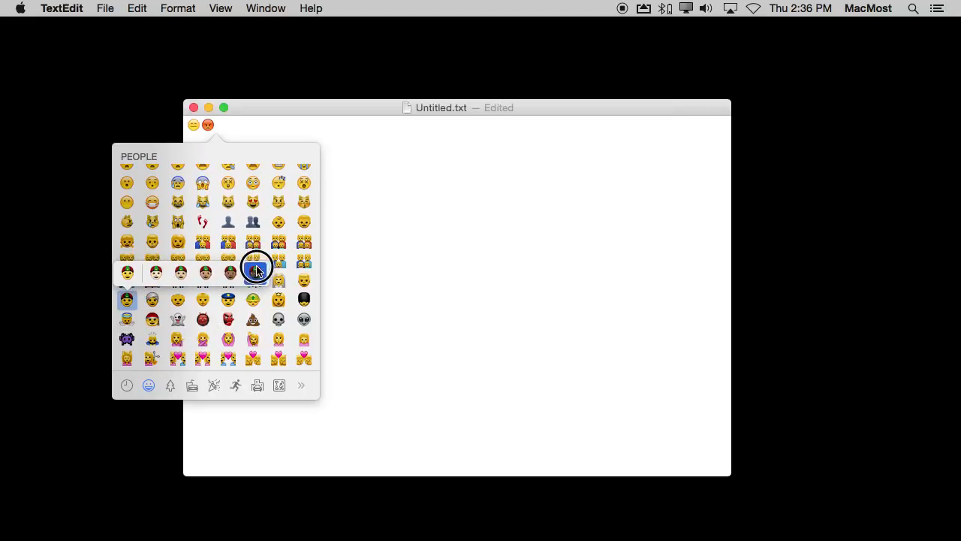
pyautogui.moveTo(178, 272)
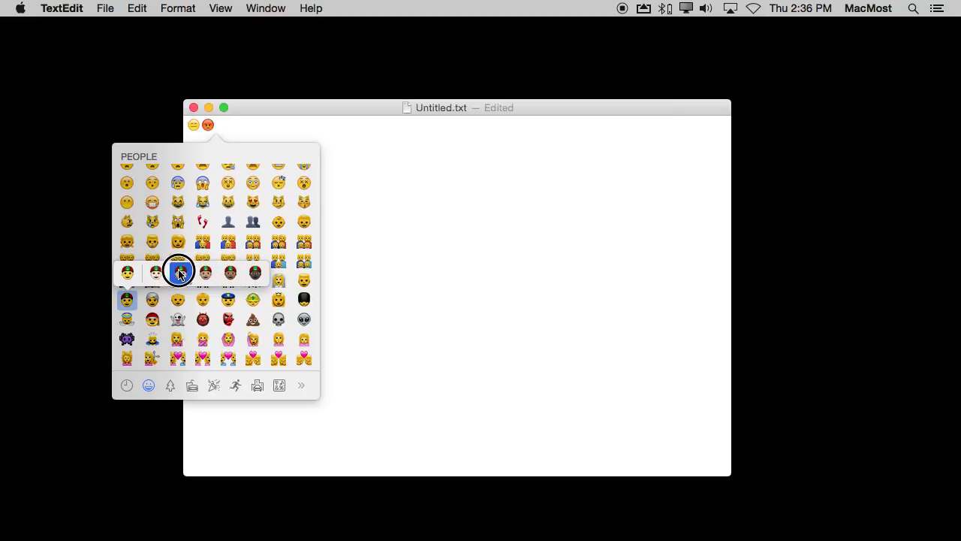
pyautogui.click(178, 271)
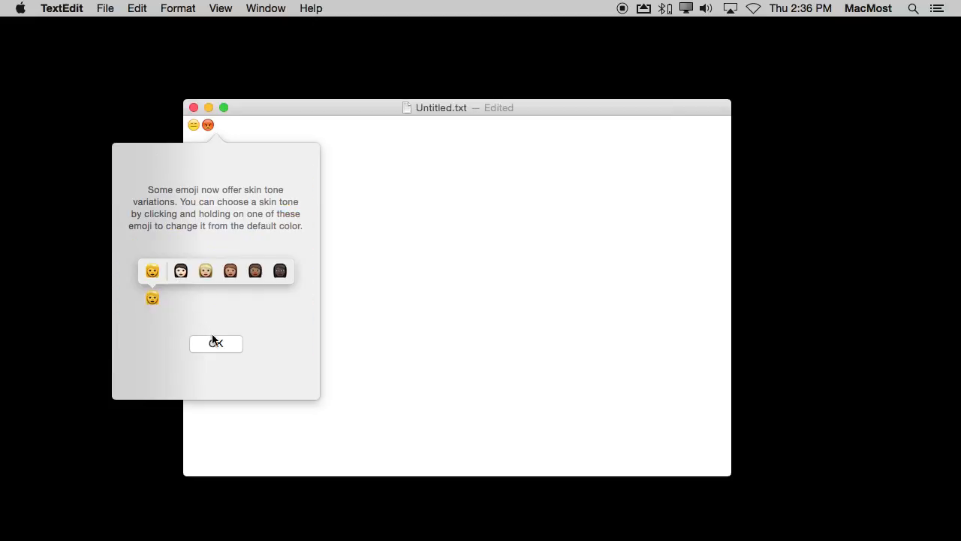
pyautogui.click(216, 343)
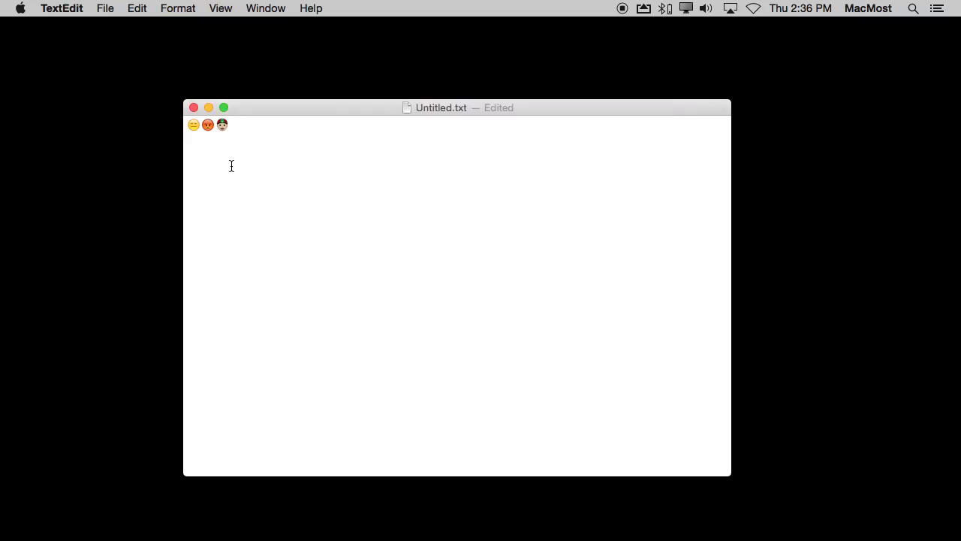
# Step: Insert the dark-toned Man with Gua Pi Mao, then the couple with heart
pyautogui.click(231, 125)
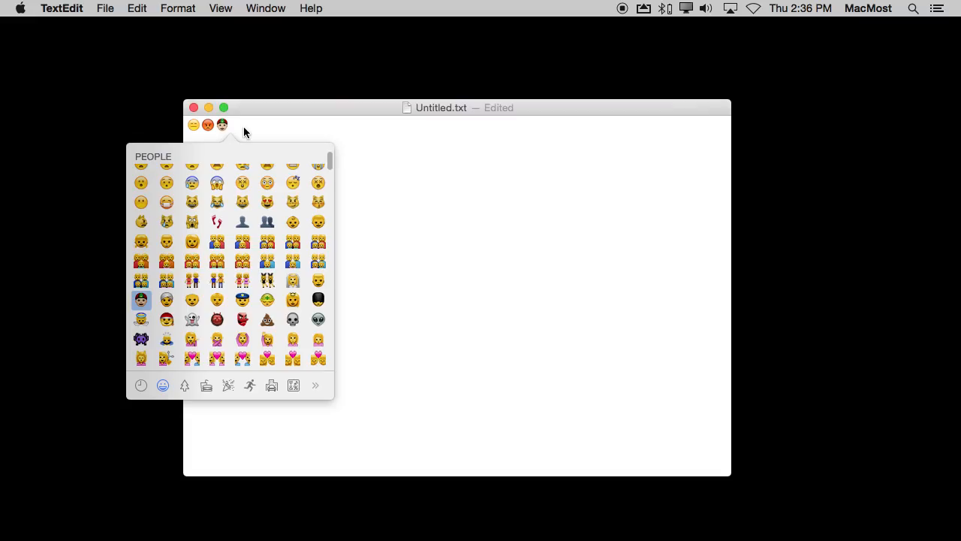
pyautogui.click(141, 299)
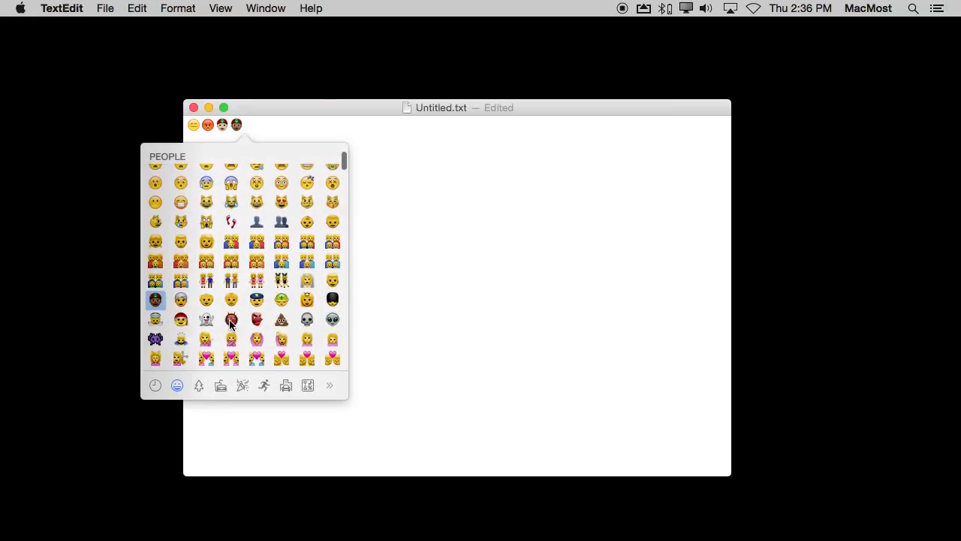
pyautogui.moveTo(307, 327)
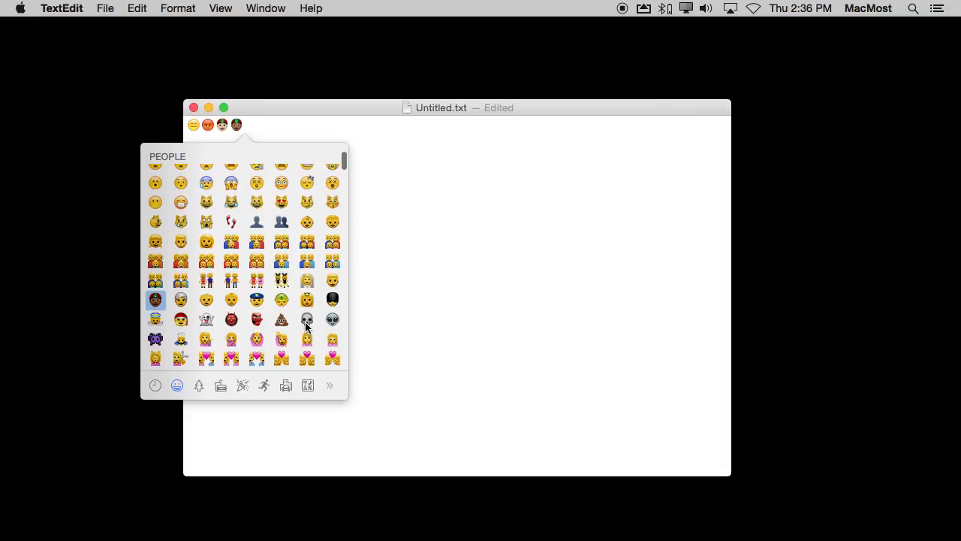
pyautogui.moveTo(267, 338)
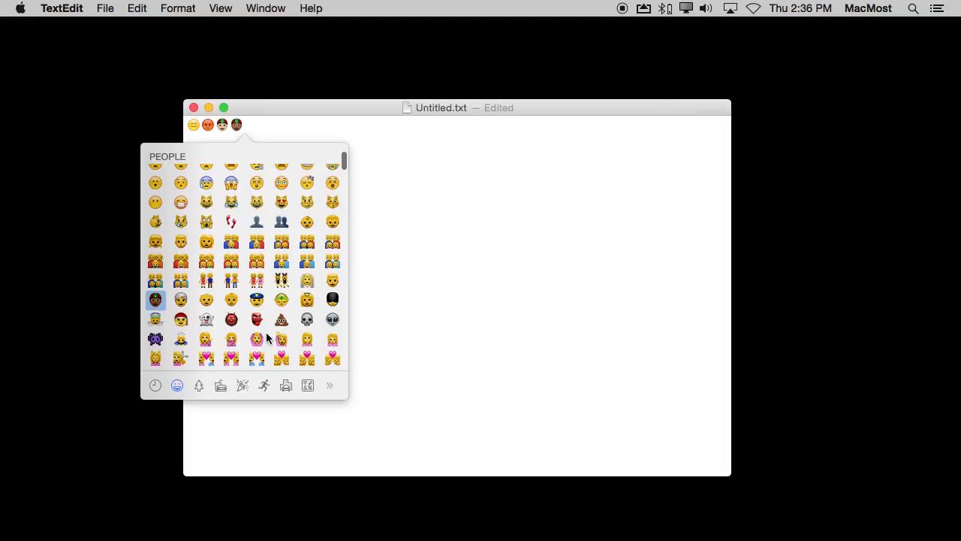
pyautogui.scroll(-3)
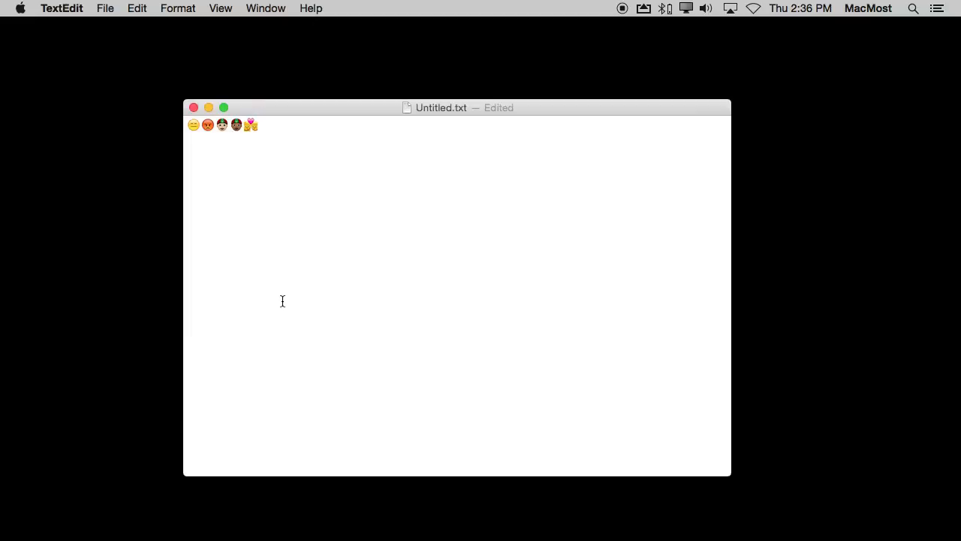
pyautogui.click(251, 125)
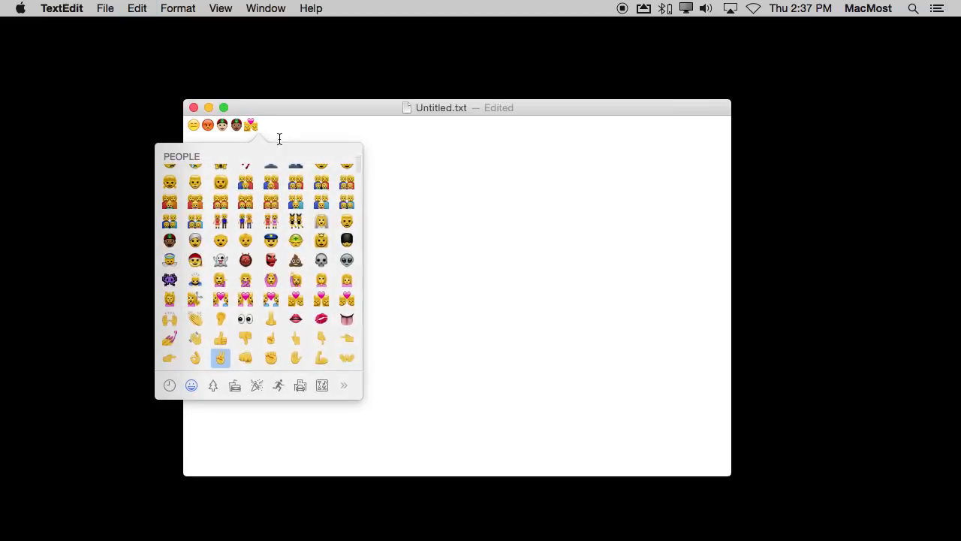
pyautogui.scroll(3)
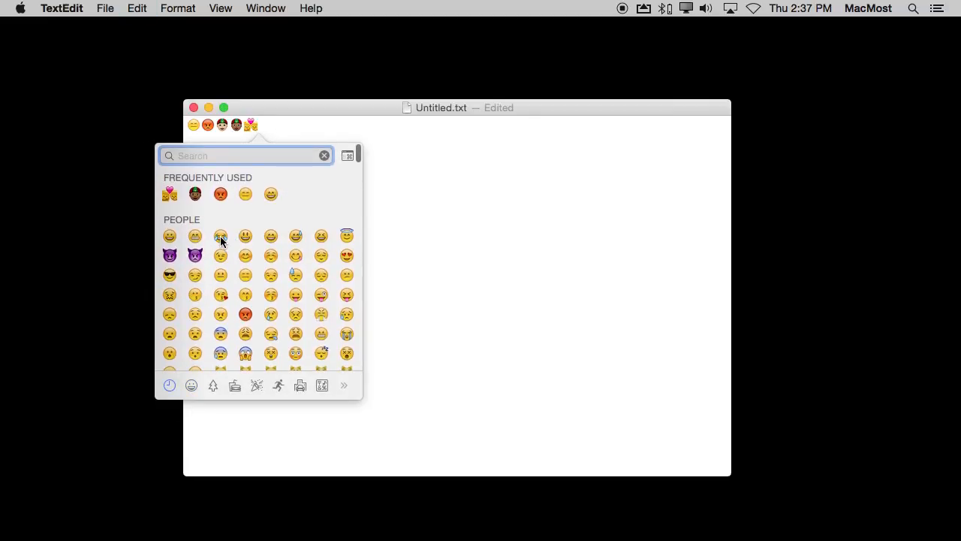
pyautogui.moveTo(220, 236)
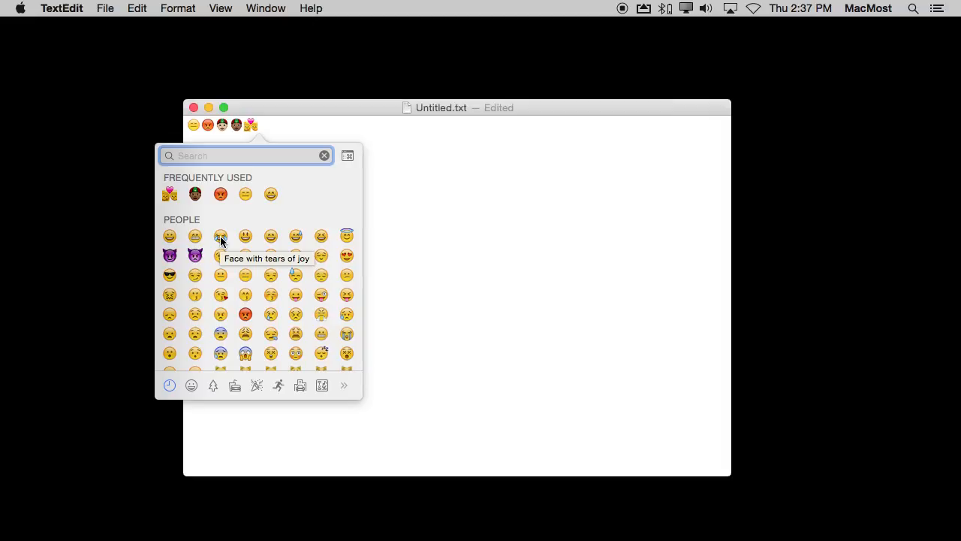
pyautogui.moveTo(245, 314)
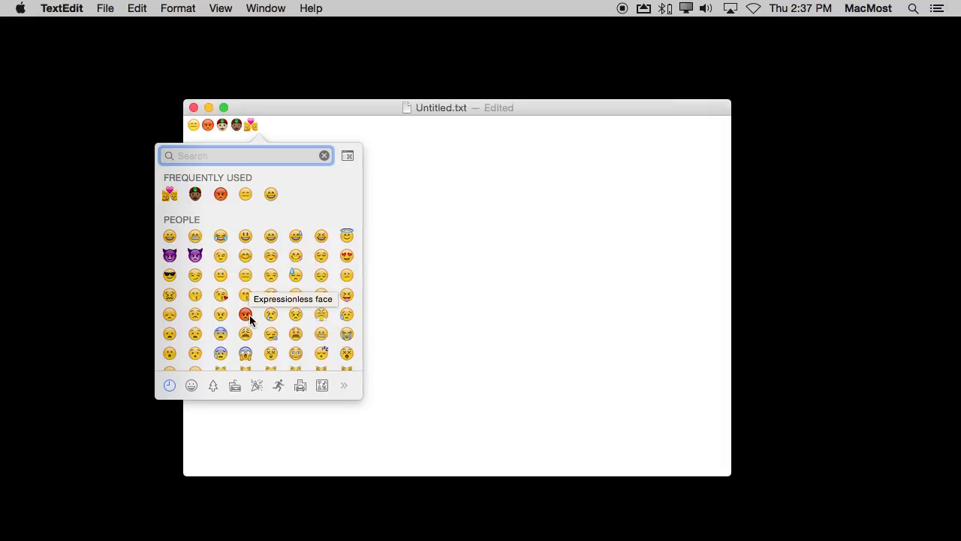
pyautogui.moveTo(246, 313)
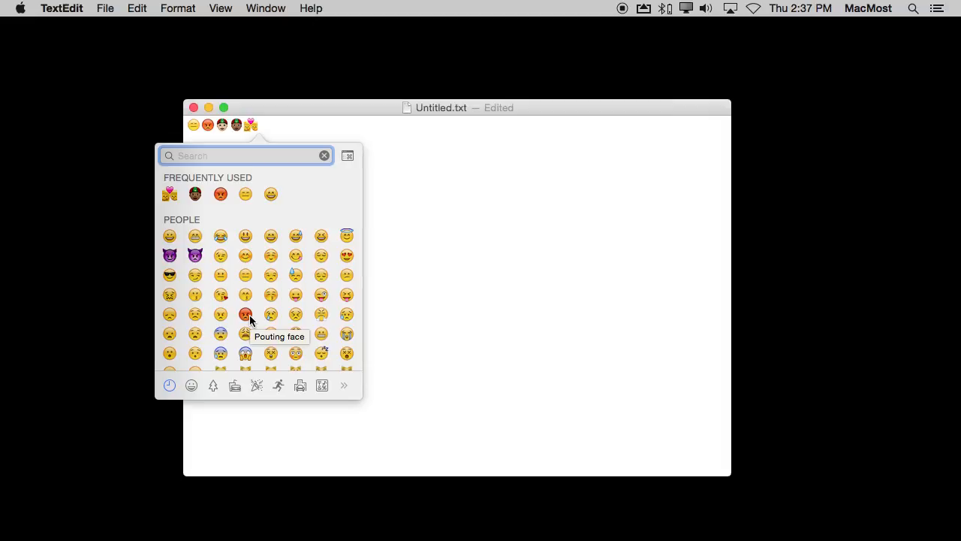
pyautogui.moveTo(169, 275)
pyautogui.write('c')
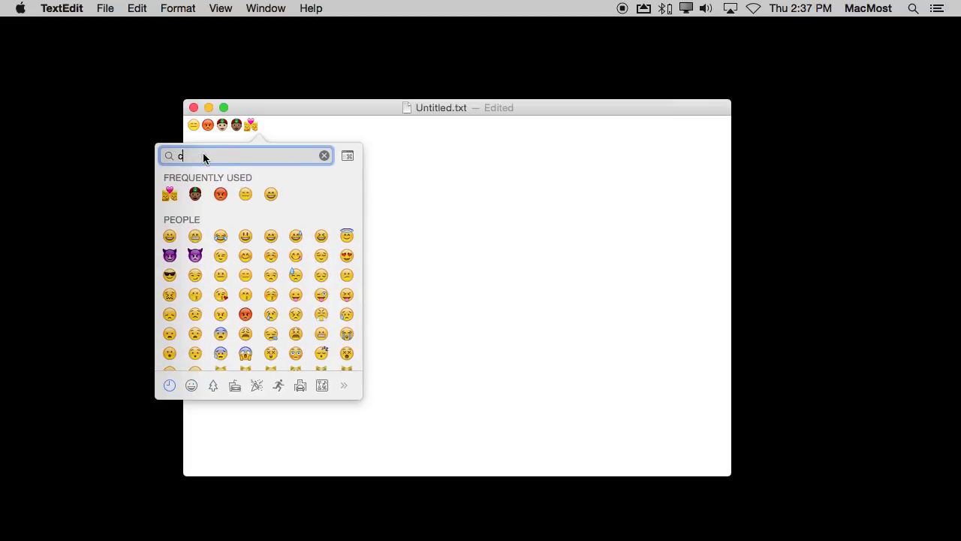
# Step: Search the emoji picker for 'cat' to list cat faces, flags and symbols
pyautogui.write('at')
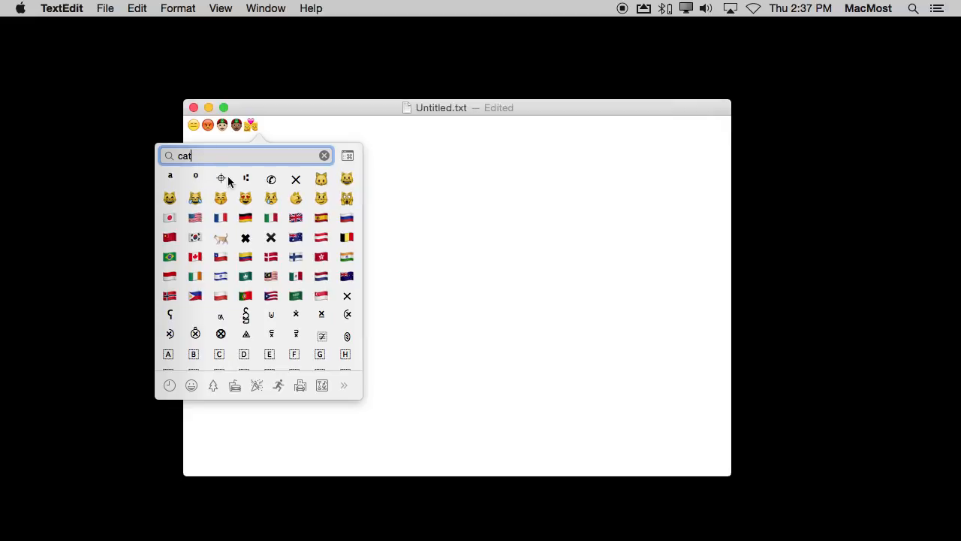
pyautogui.moveTo(223, 209)
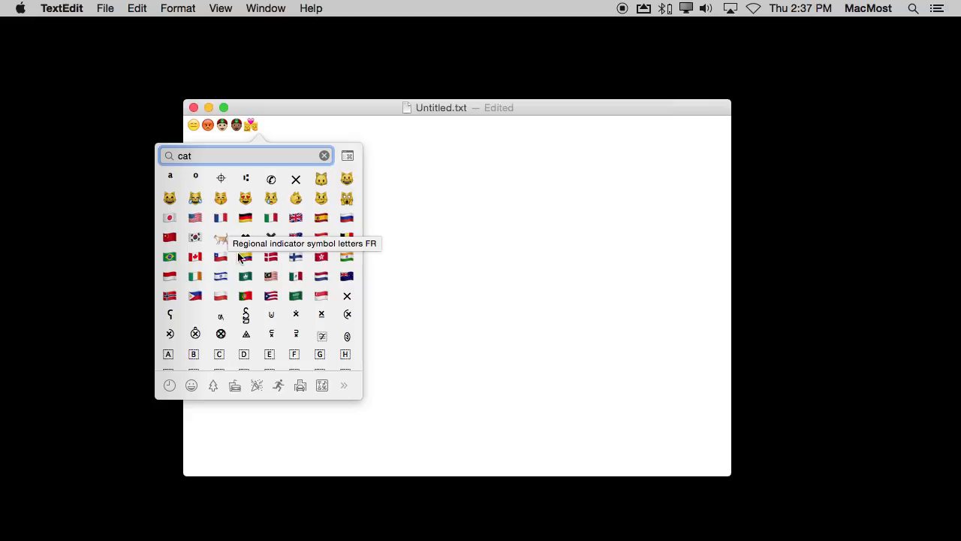
pyautogui.moveTo(196, 199)
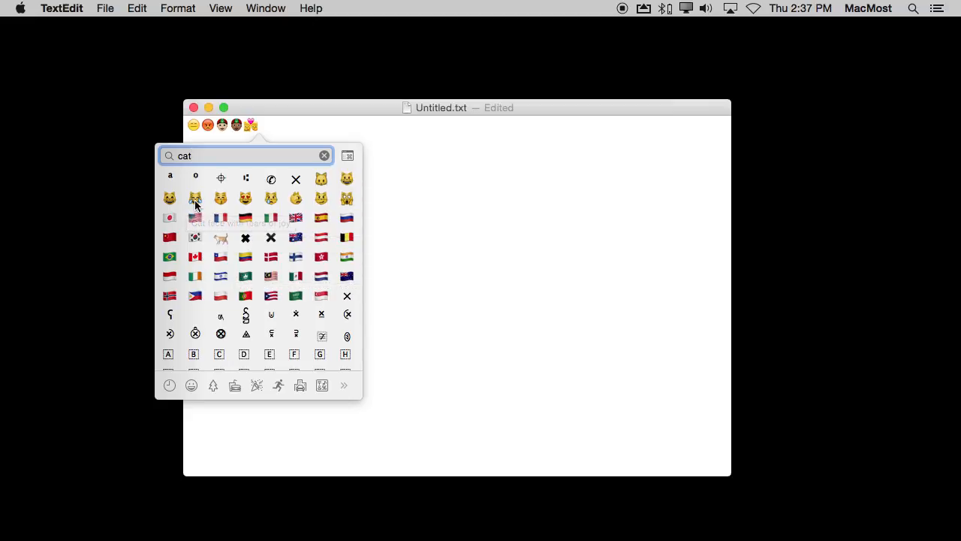
pyautogui.moveTo(196, 219)
pyautogui.write('sm')
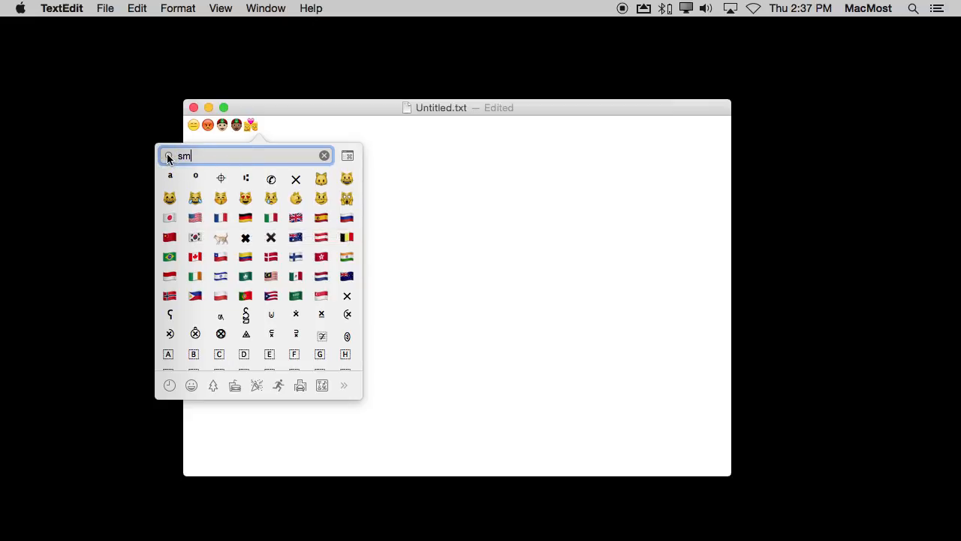
# Step: Refine the picker search from 'smile' to 'smiling', then to 'alien'
pyautogui.write('ile')
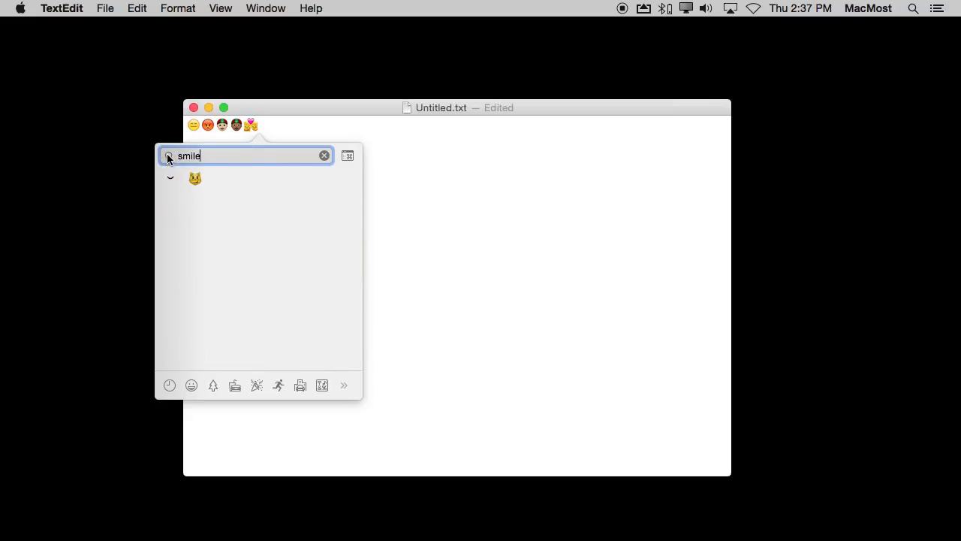
pyautogui.press('Backspace')
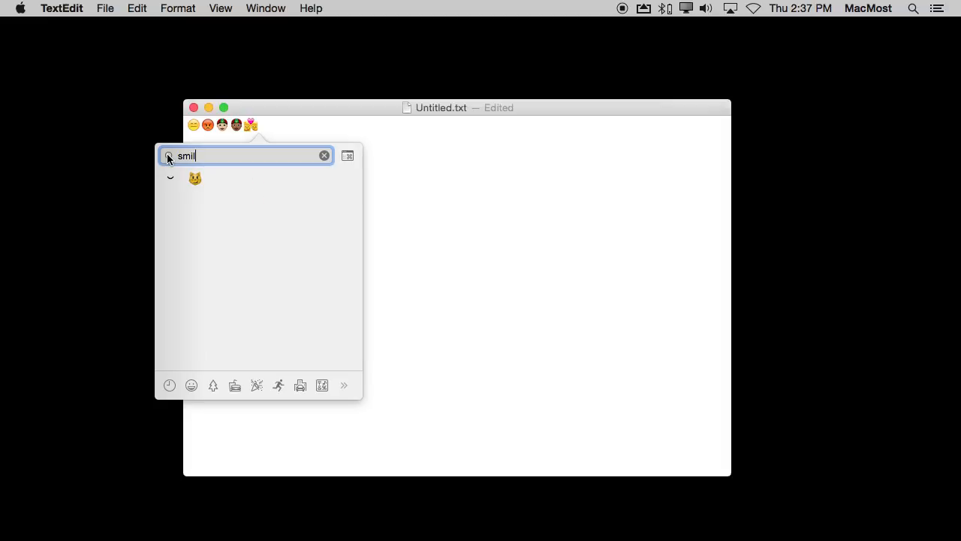
pyautogui.write('ing')
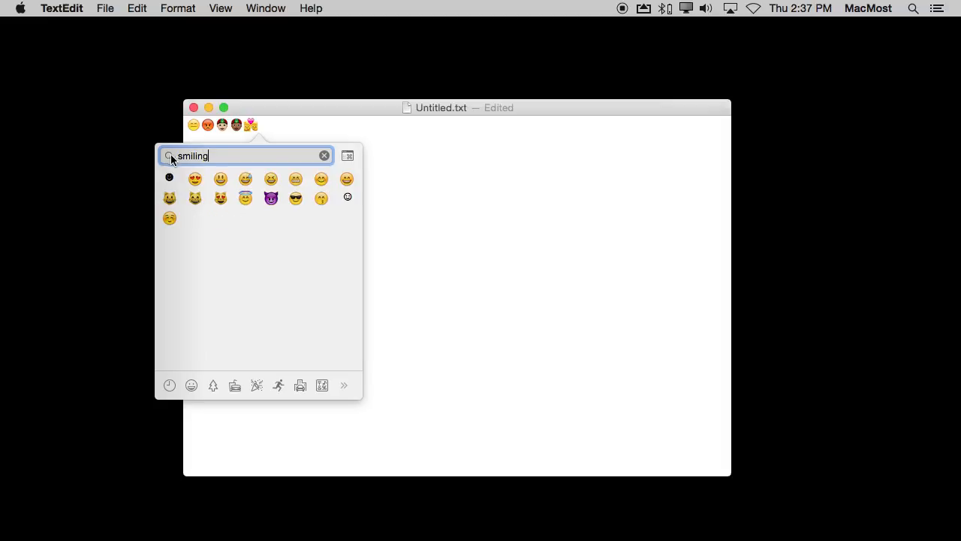
pyautogui.moveTo(195, 179)
pyautogui.write('alien')
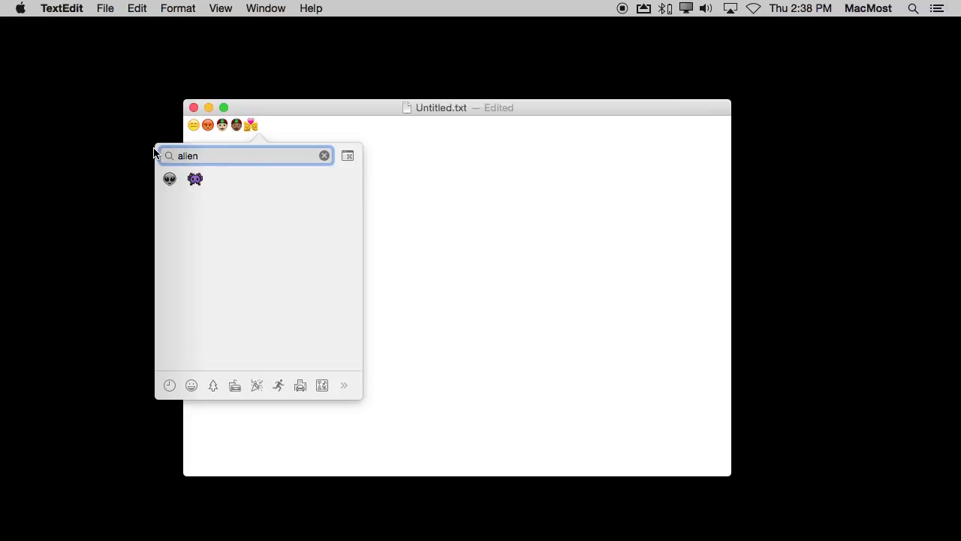
pyautogui.moveTo(212, 279)
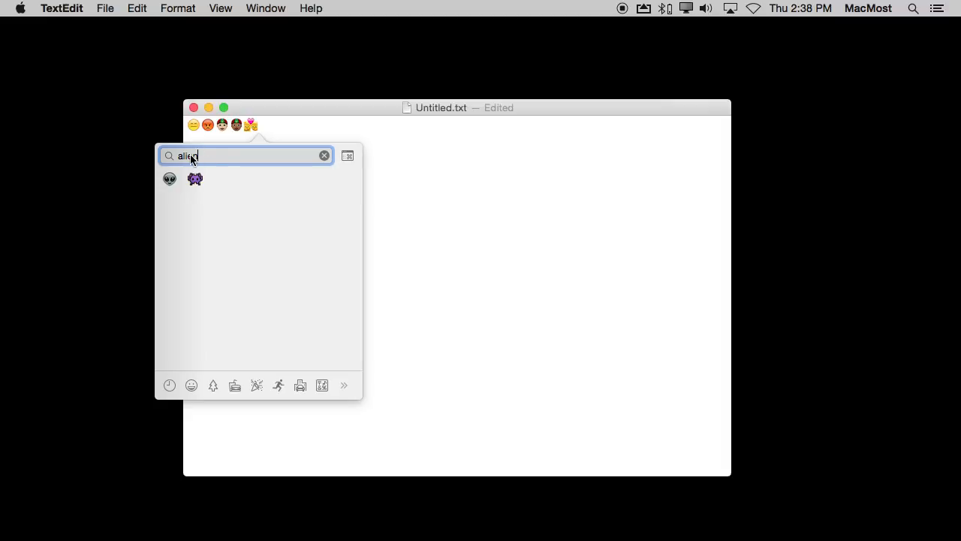
pyautogui.write('n')
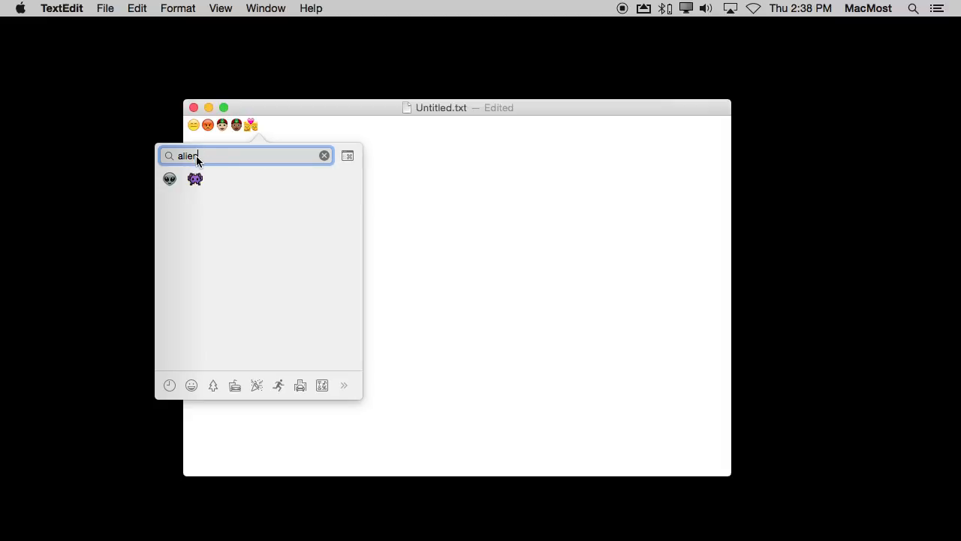
pyautogui.moveTo(223, 165)
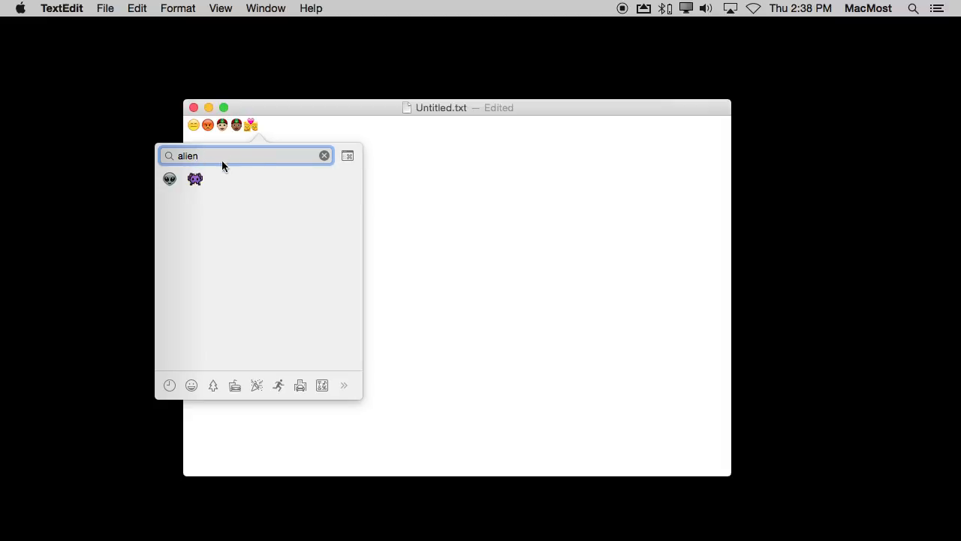
# Step: Clear the alien search and search the emoji picker for 'degree'
pyautogui.click(324, 155)
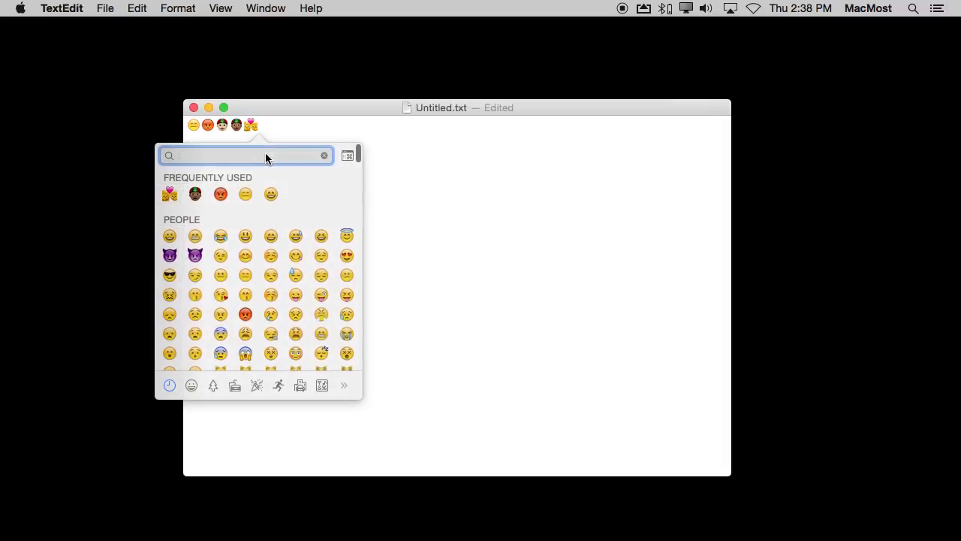
pyautogui.click(246, 155)
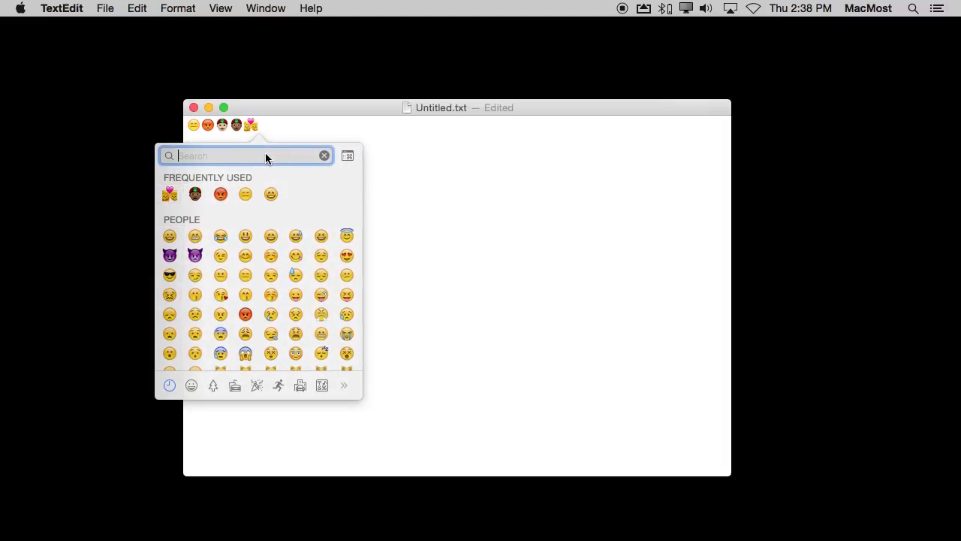
pyautogui.write('yen')
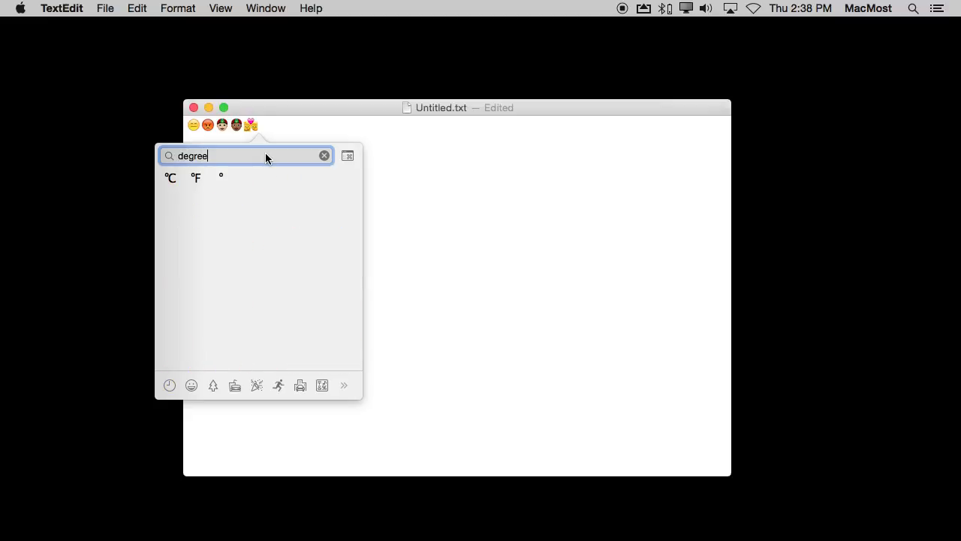
pyautogui.moveTo(208, 158)
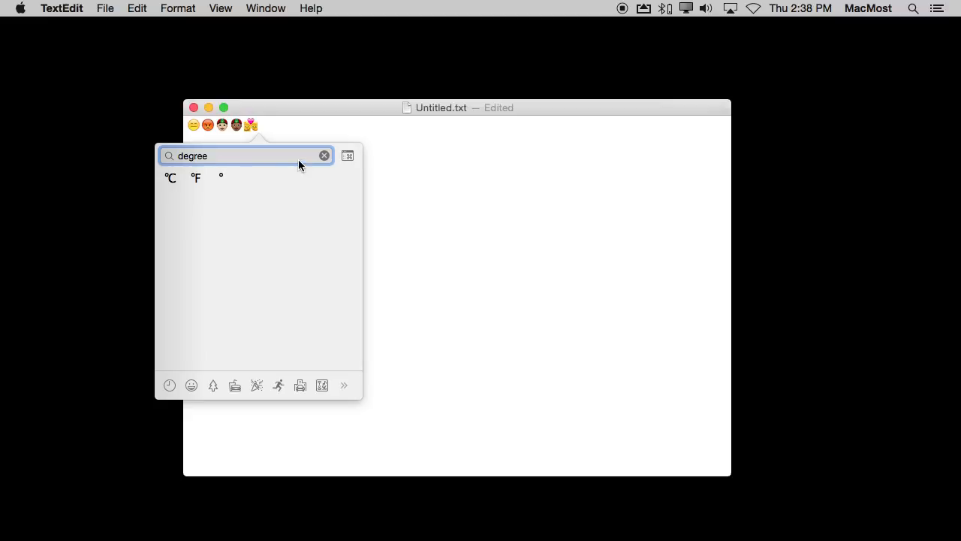
pyautogui.moveTo(191, 159)
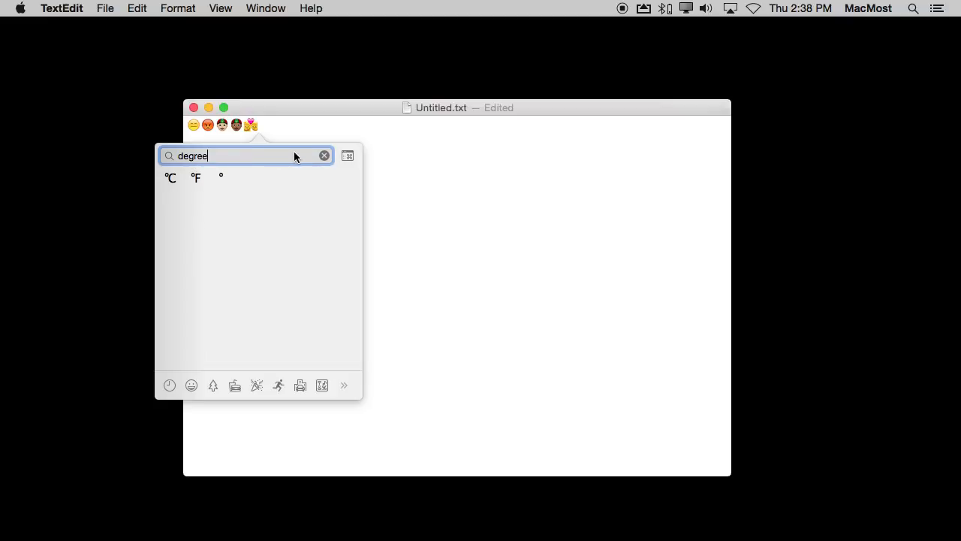
pyautogui.moveTo(338, 180)
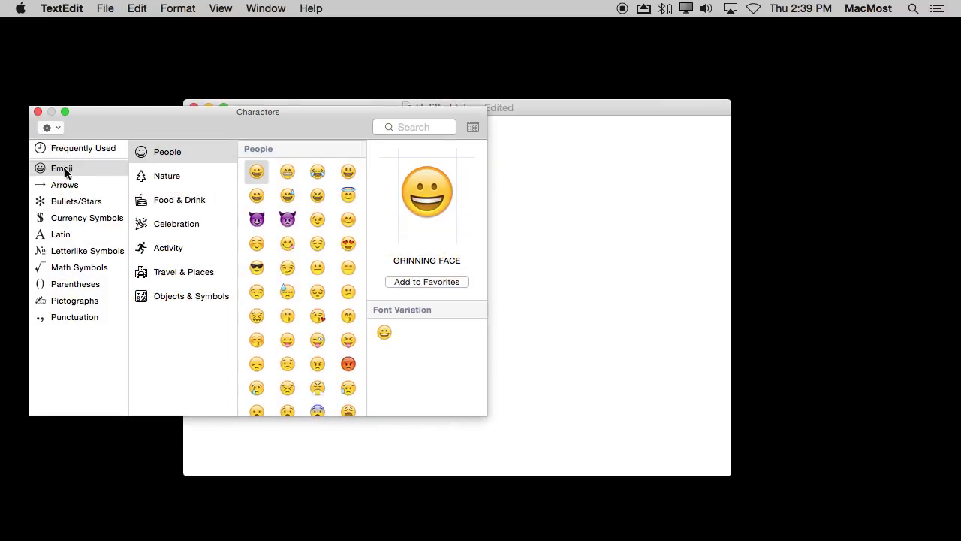
pyautogui.moveTo(68, 256)
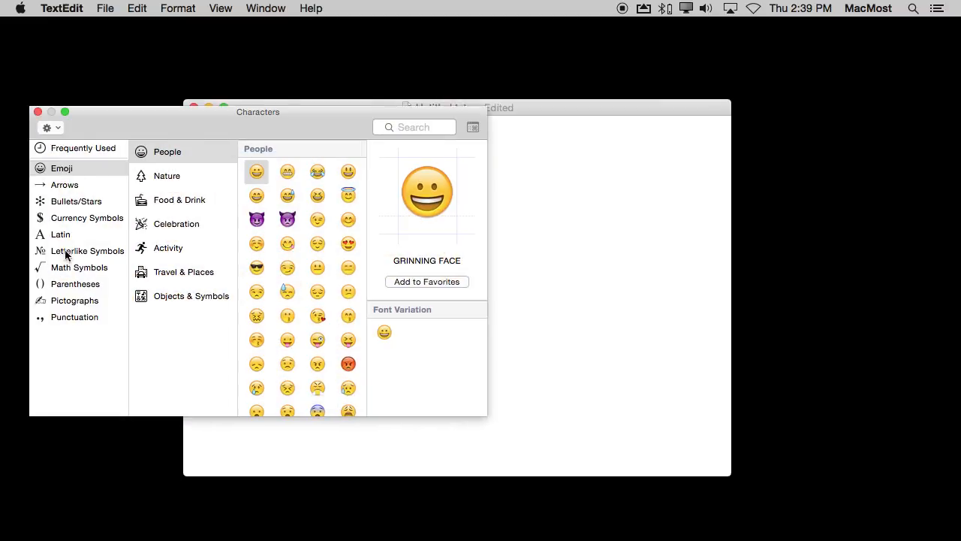
# Step: Browse Latin, then Bullets/Stars, and select the black pointing hand
pyautogui.click(60, 233)
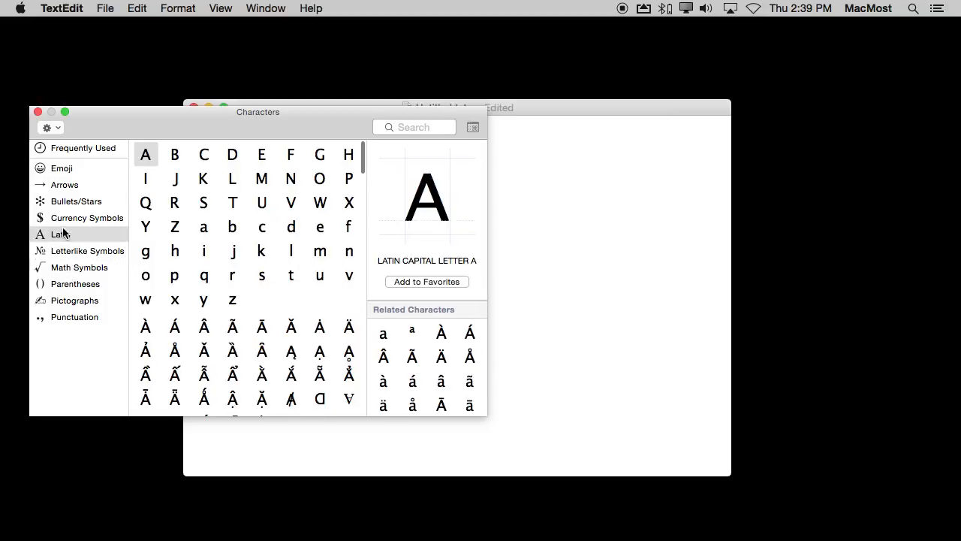
pyautogui.click(77, 200)
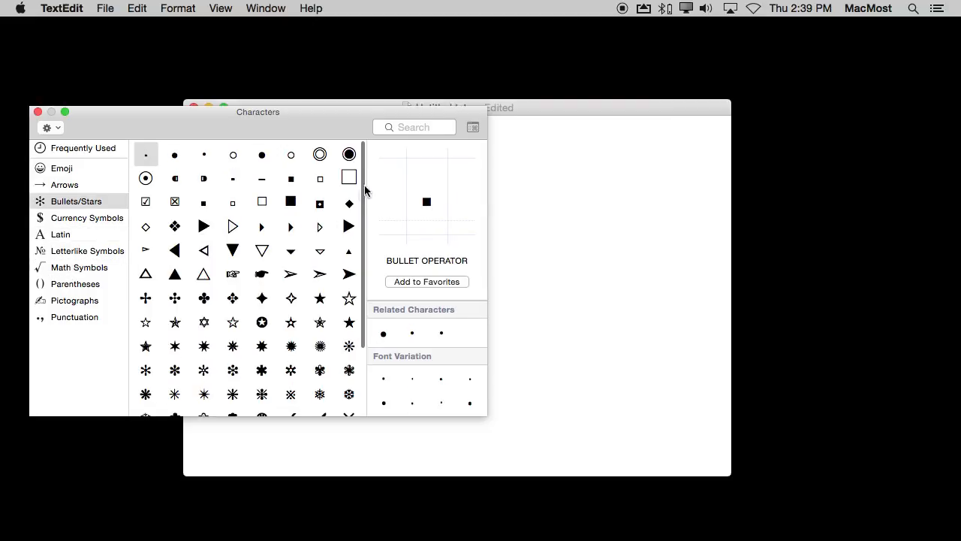
pyautogui.moveTo(222, 175)
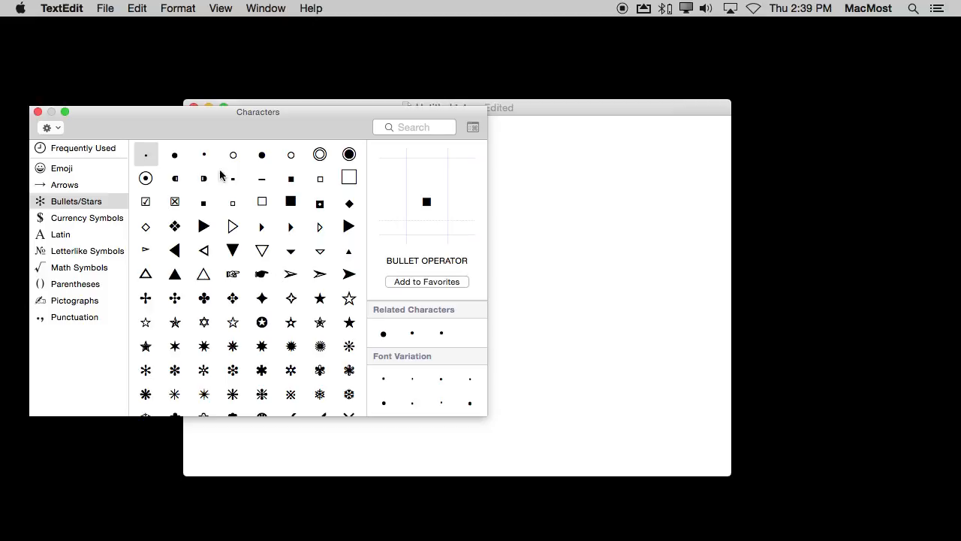
pyautogui.moveTo(408, 301)
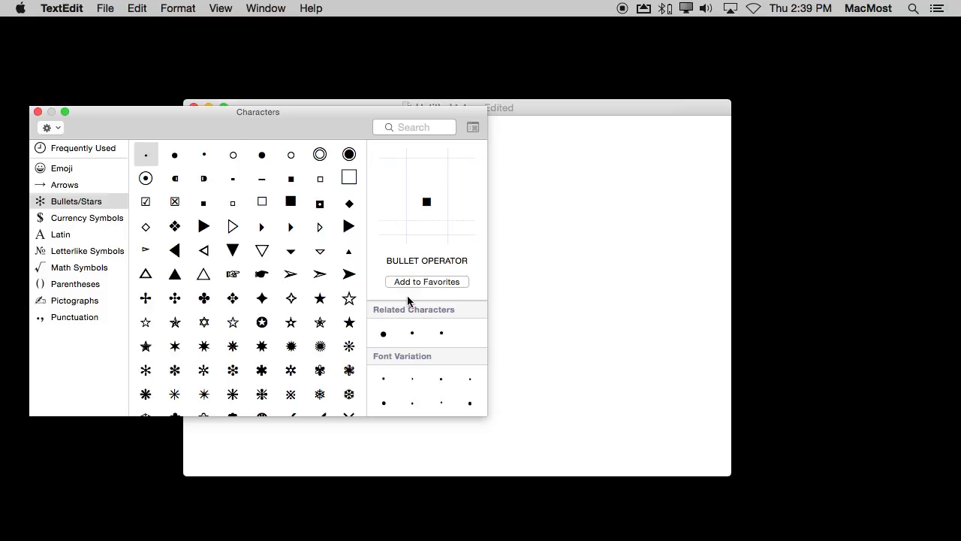
pyautogui.click(261, 274)
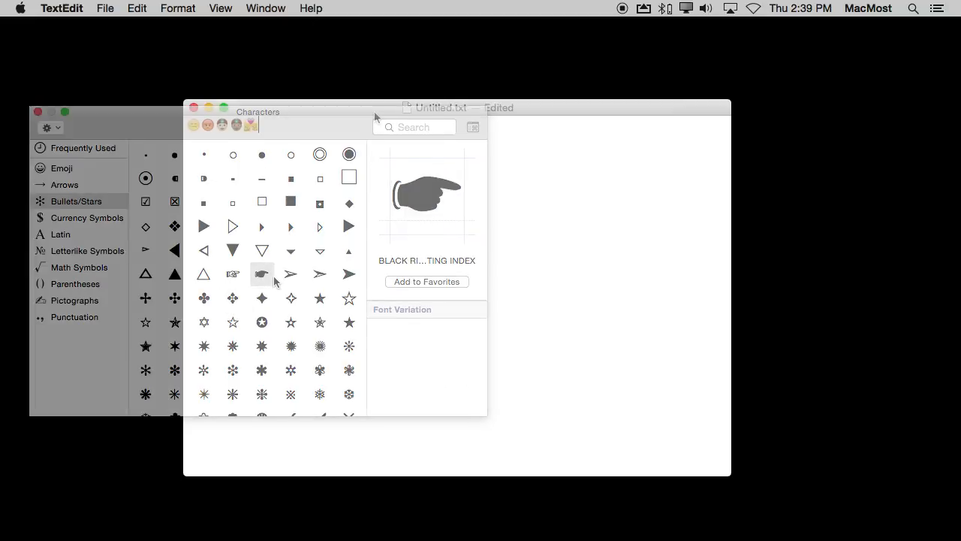